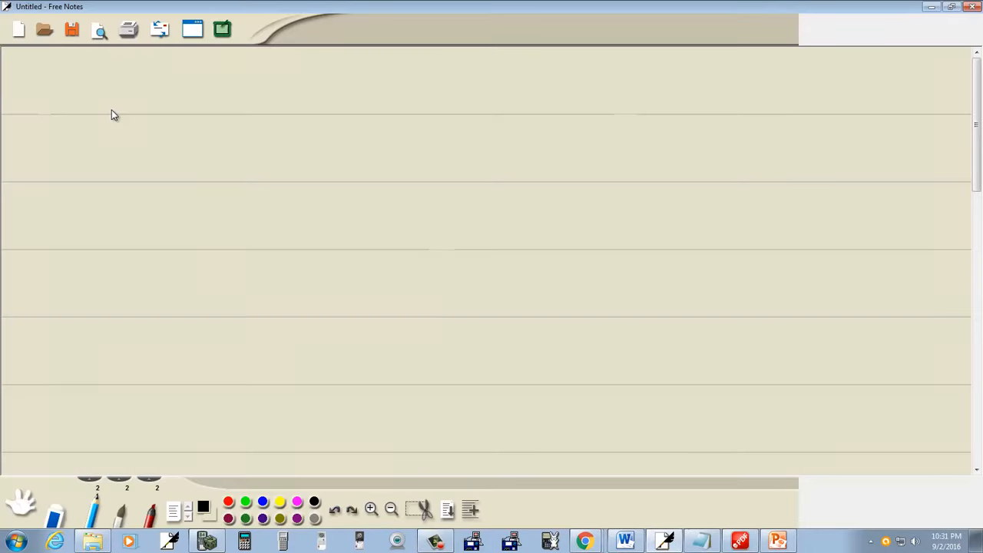
# - Handwrite f(x) = x on the top line with a downward arrow beneath it
pyautogui.moveTo(87, 80); pyautogui.dragTo(92, 104)
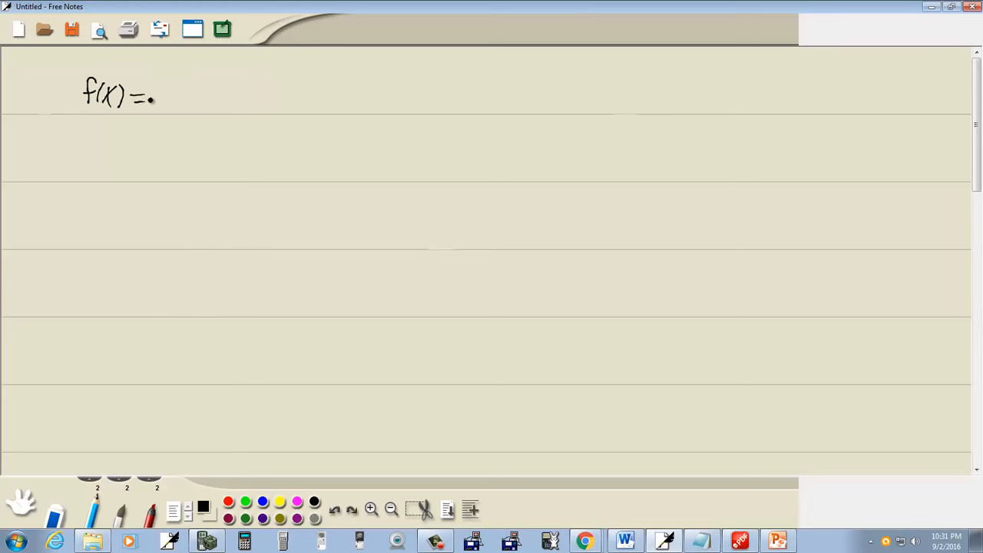
pyautogui.click(777, 542)
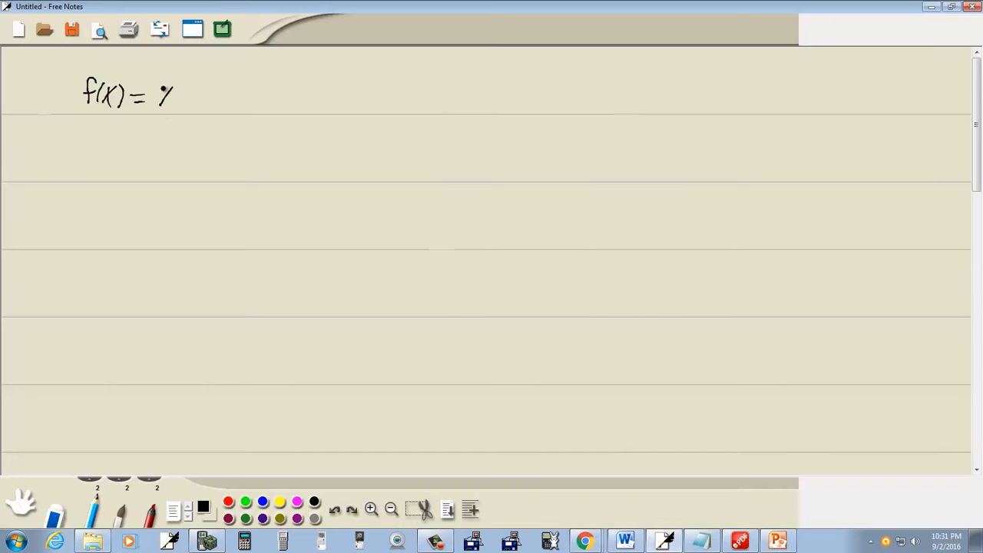
pyautogui.moveTo(141, 115); pyautogui.dragTo(152, 142)
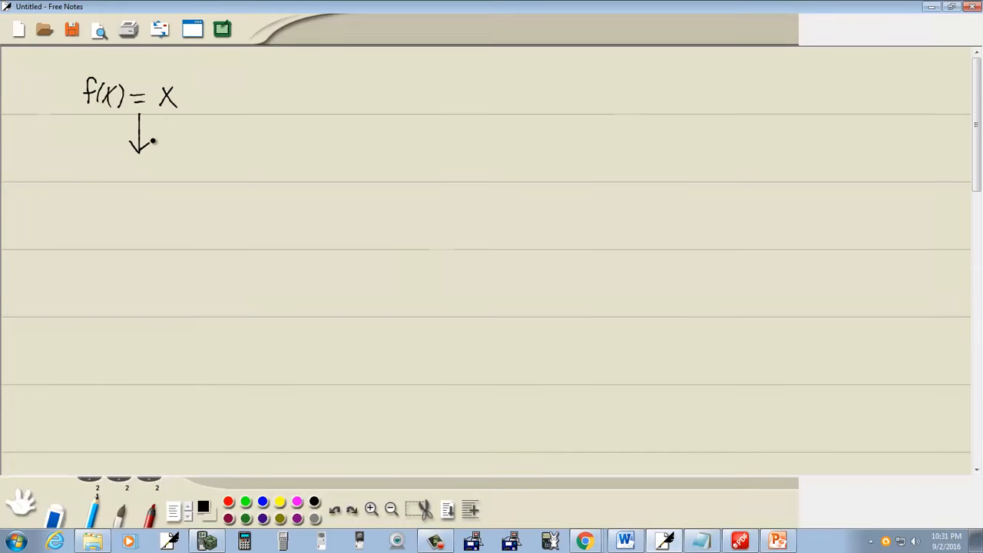
pyautogui.click(777, 542)
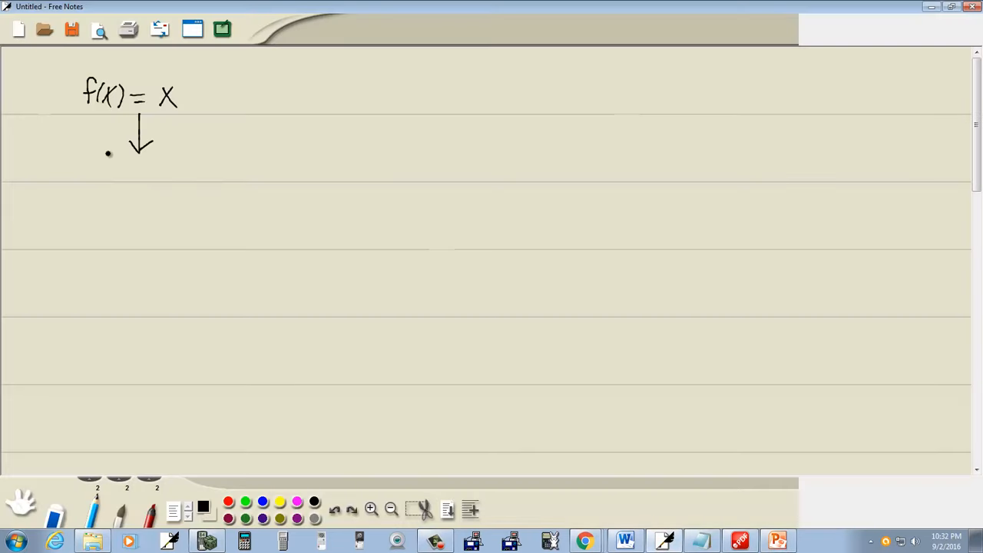
# - Write f(x) = 2x and f(x) = 2x+3 below, linked by arrows
pyautogui.moveTo(88, 177); pyautogui.dragTo(119, 177)
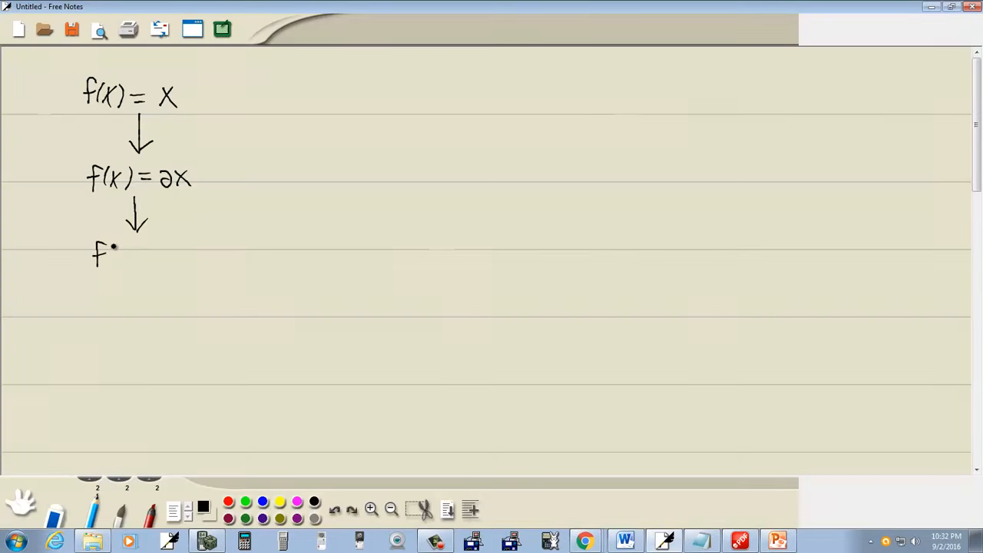
pyautogui.moveTo(100, 254); pyautogui.dragTo(177, 258)
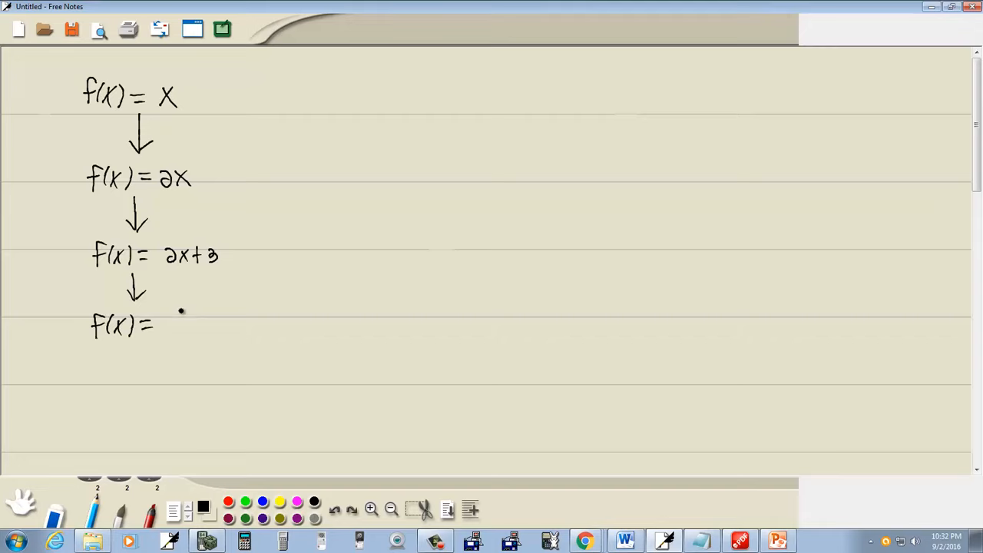
# - Draw the radical over 2x+3 on the fourth line and circle it
pyautogui.moveTo(165, 330); pyautogui.dragTo(238, 315)
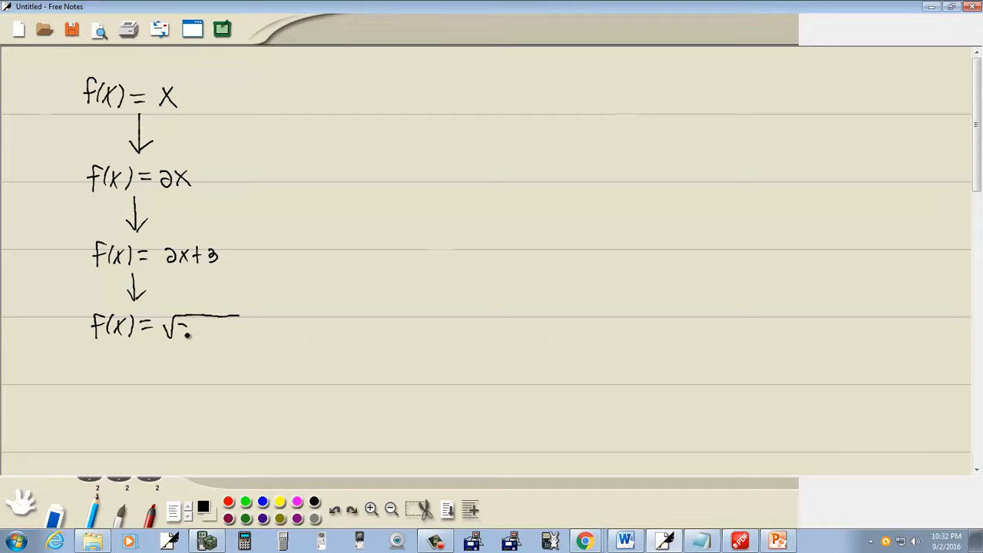
pyautogui.moveTo(180, 330); pyautogui.dragTo(231, 331)
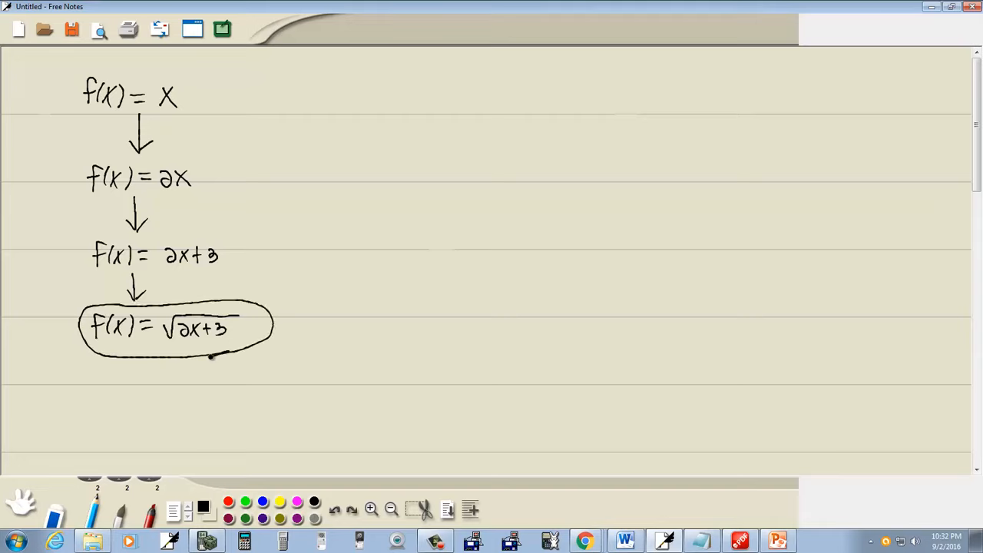
pyautogui.moveTo(338, 220)
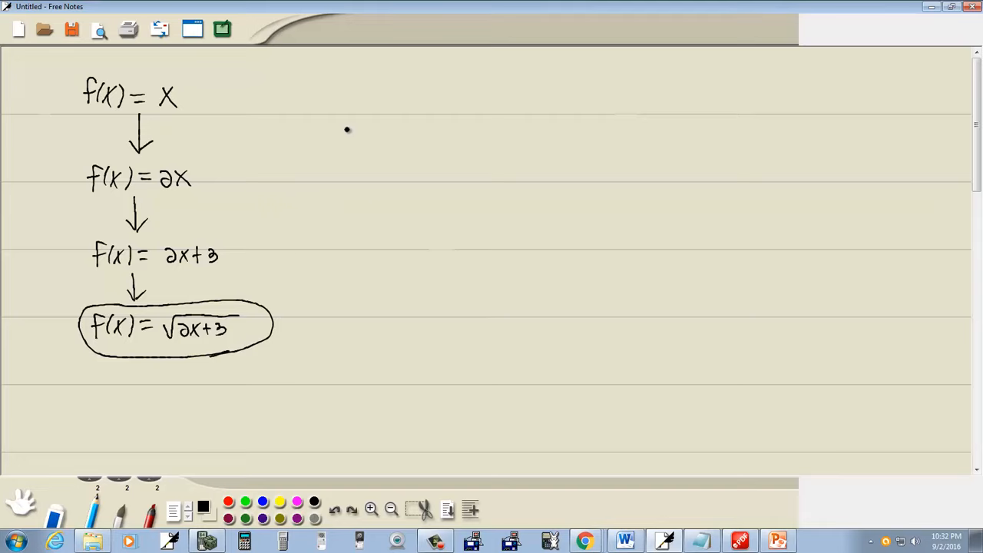
# - Write 2x+3 ≥ 0 right of the chain and switch the ink to red
pyautogui.moveTo(345, 140); pyautogui.dragTo(384, 140)
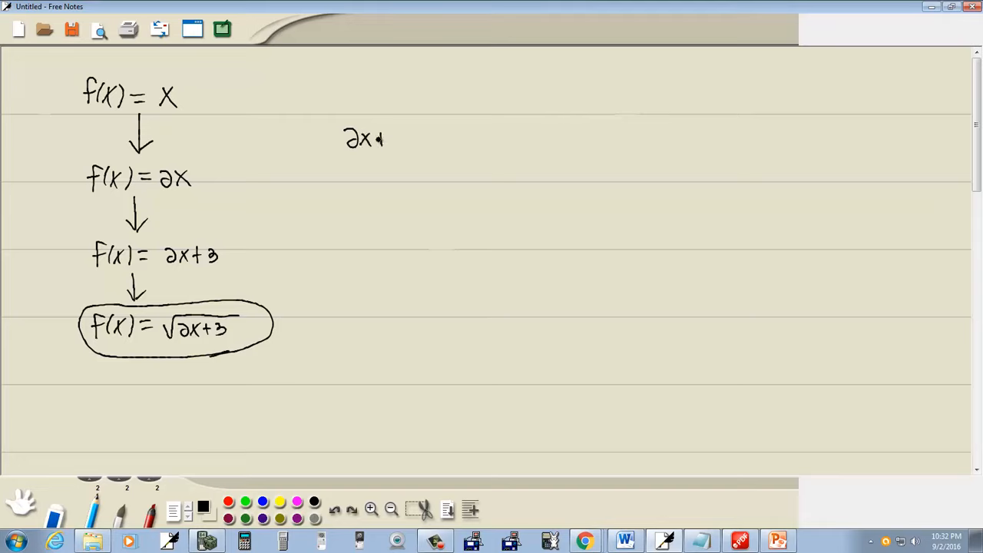
pyautogui.moveTo(384, 140); pyautogui.dragTo(438, 142)
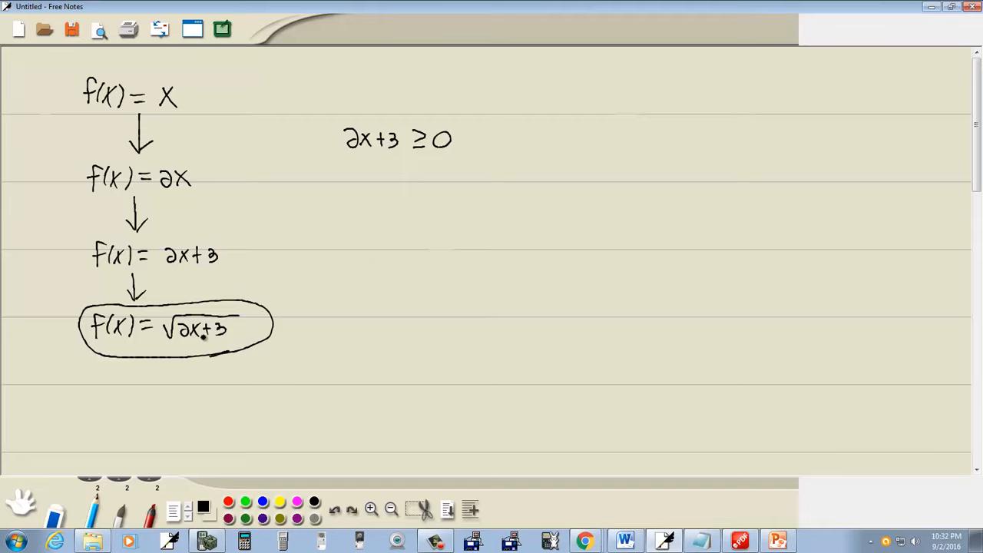
pyautogui.click(227, 502)
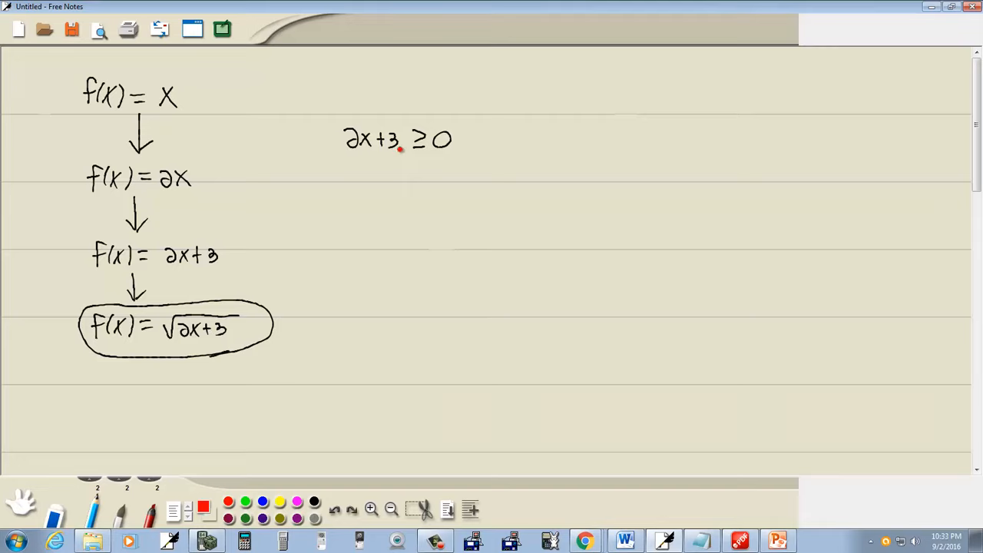
# - Mark +3 moving across with a red arrow and begin the line 2x ≥ below
pyautogui.moveTo(377, 151); pyautogui.dragTo(399, 153)
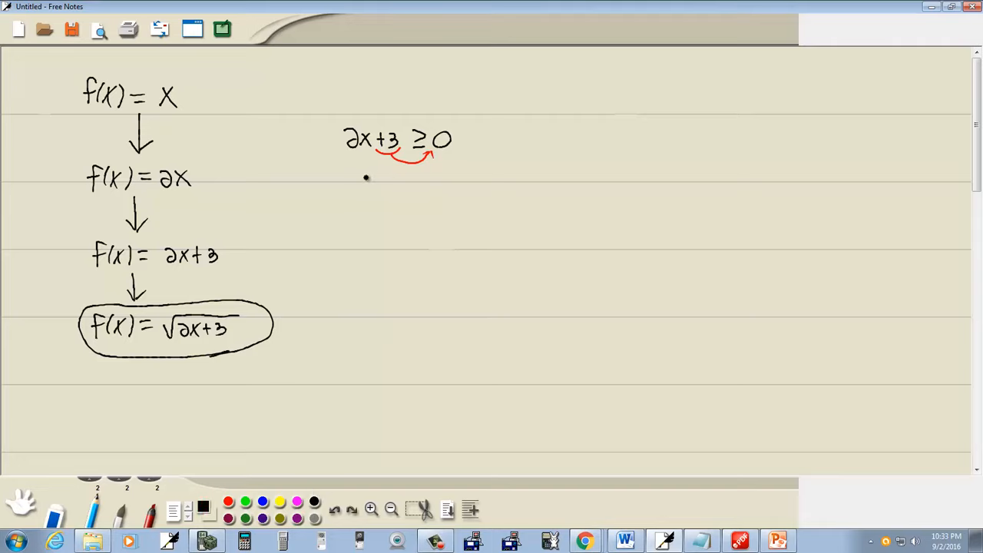
pyautogui.moveTo(361, 185); pyautogui.dragTo(419, 188)
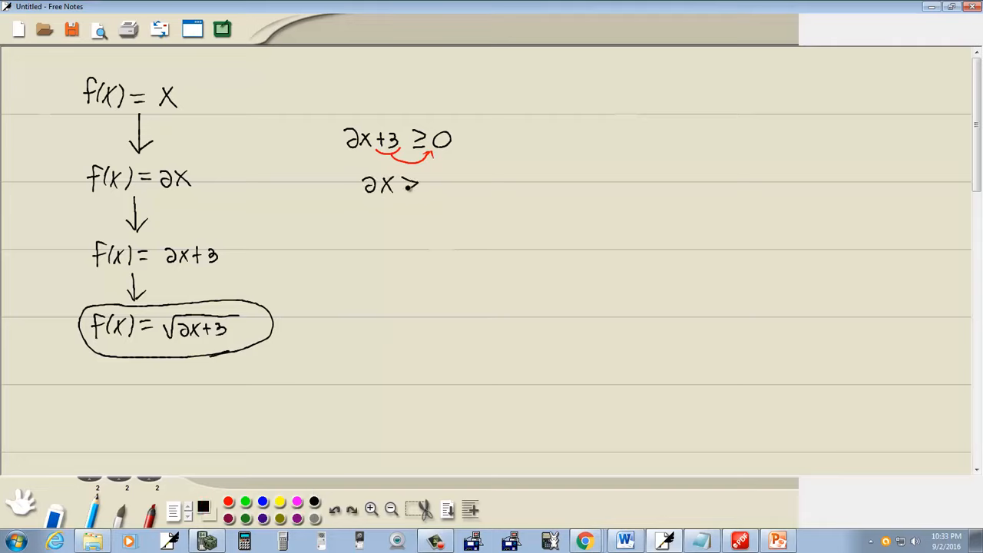